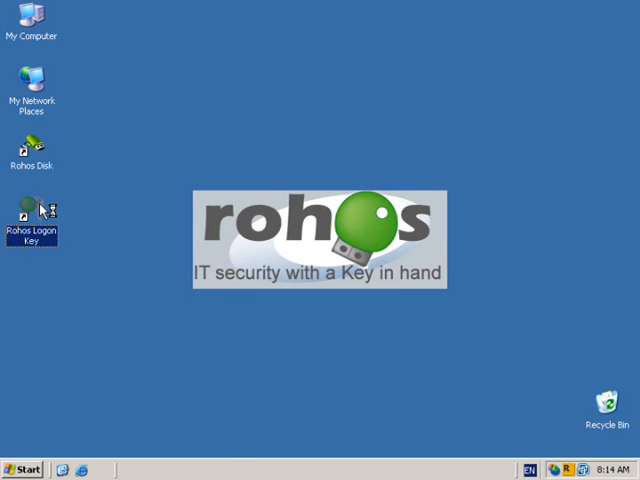
Launch Rohos Logon Key and confirm YubiKey as the USB key type in Options.
{"action": "double_click", "coordinate": [31, 213]}
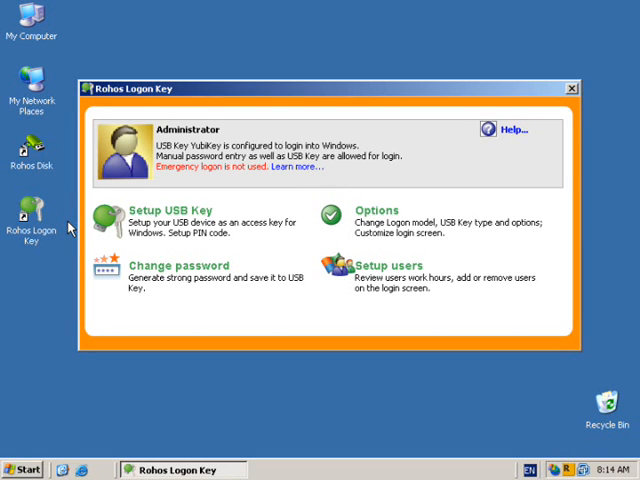
{"action": "mouse_move", "coordinate": [390, 222]}
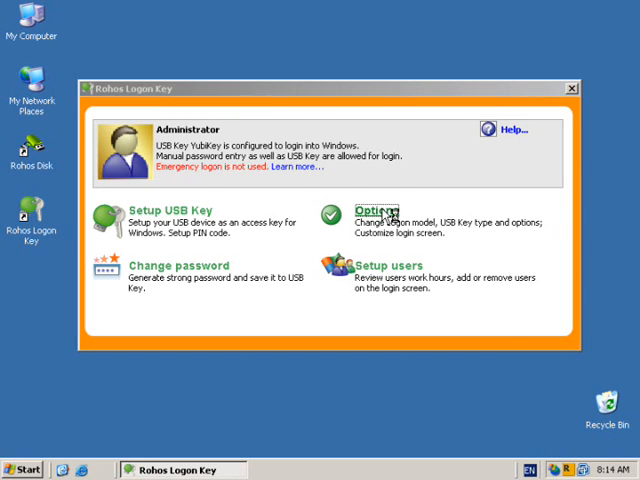
{"action": "left_click", "coordinate": [373, 209]}
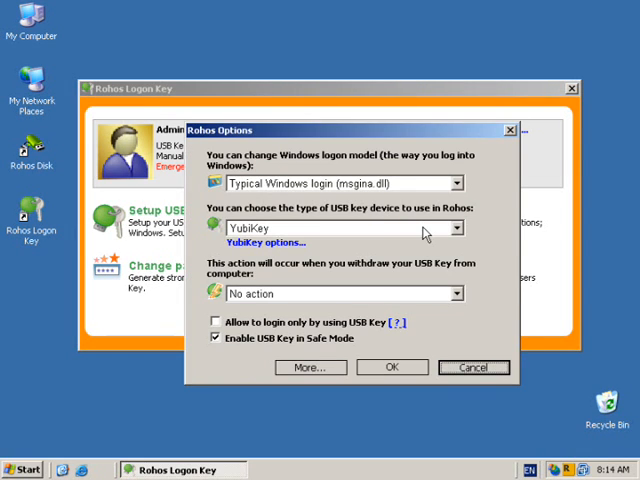
{"action": "left_click", "coordinate": [456, 228]}
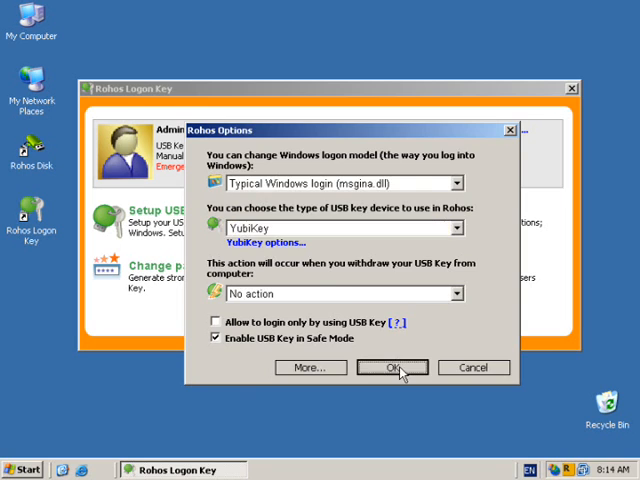
{"action": "left_click", "coordinate": [392, 367]}
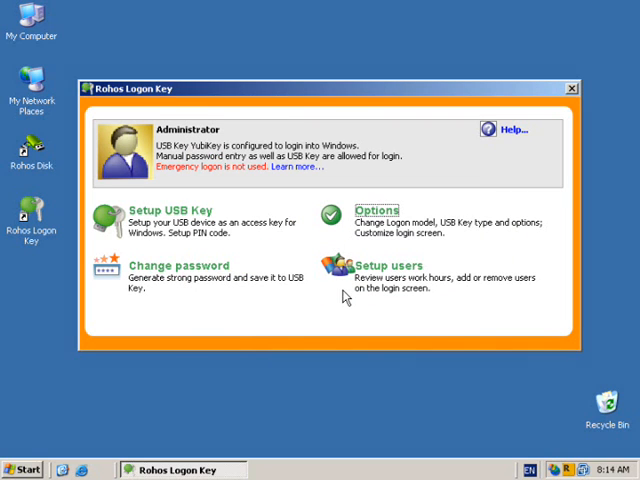
{"action": "mouse_move", "coordinate": [260, 268]}
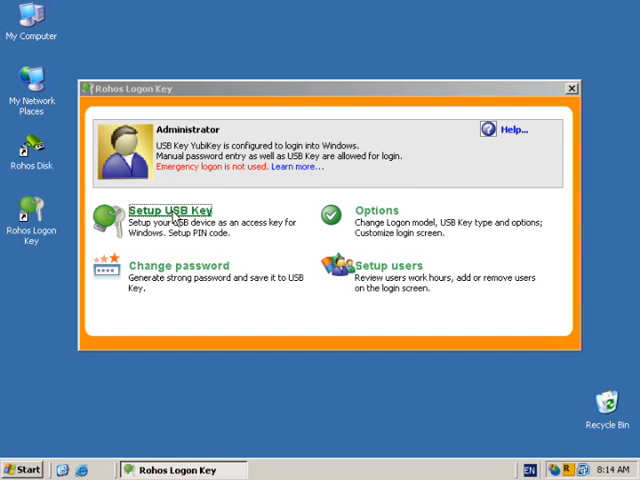
Set up the YubiKey as the Administrator's Windows logon key and dismiss the success message.
{"action": "left_click", "coordinate": [167, 209]}
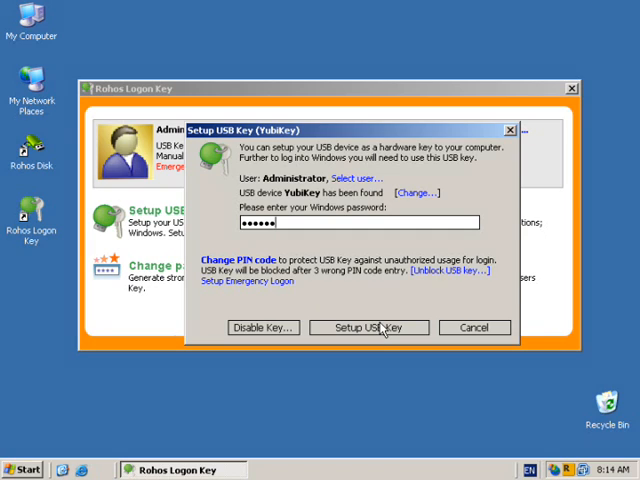
{"action": "left_click", "coordinate": [368, 327]}
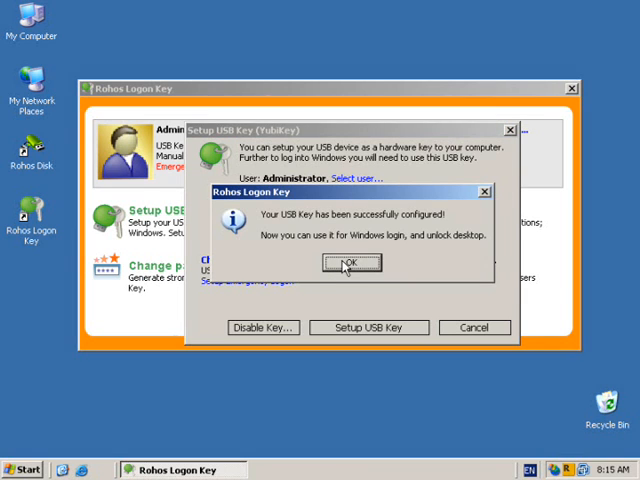
{"action": "left_click", "coordinate": [349, 263]}
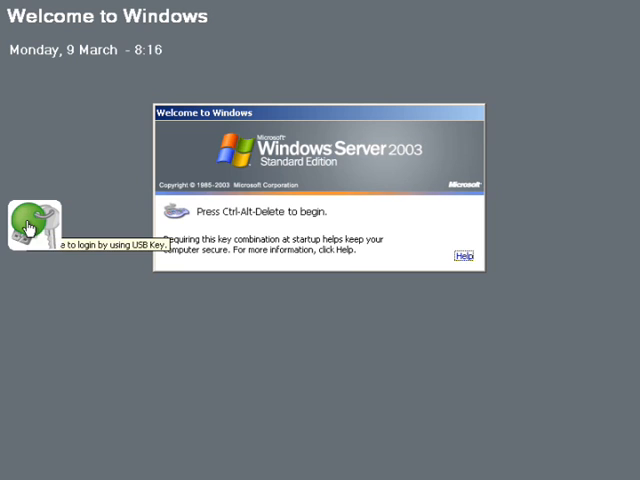
{"action": "mouse_move", "coordinate": [122, 232]}
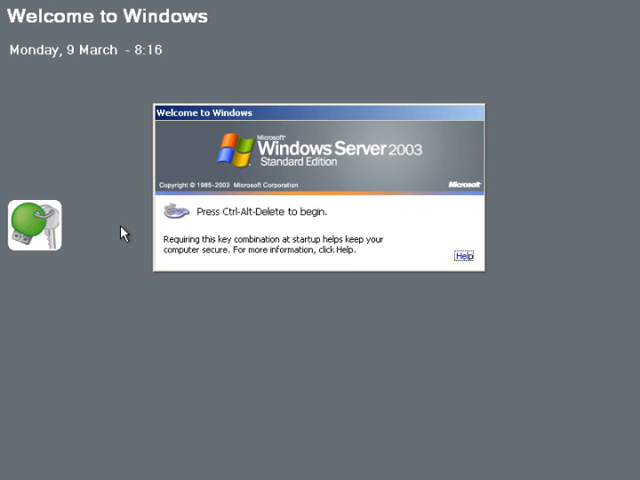
{"action": "mouse_move", "coordinate": [128, 238]}
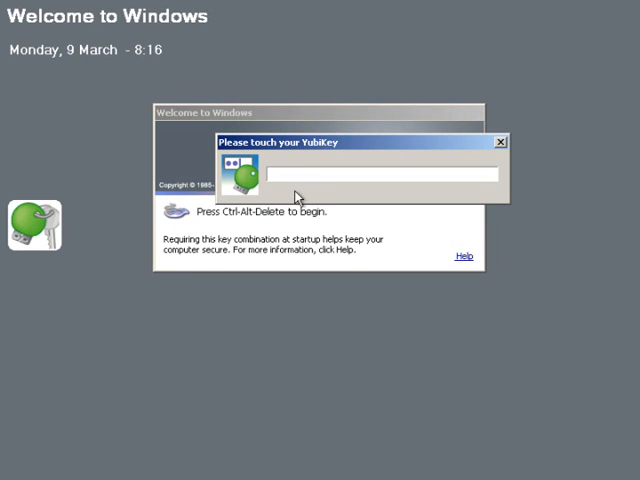
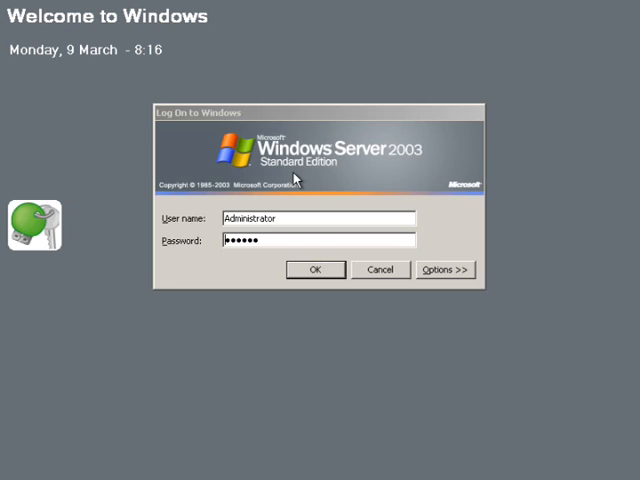
{"action": "left_click", "coordinate": [315, 270]}
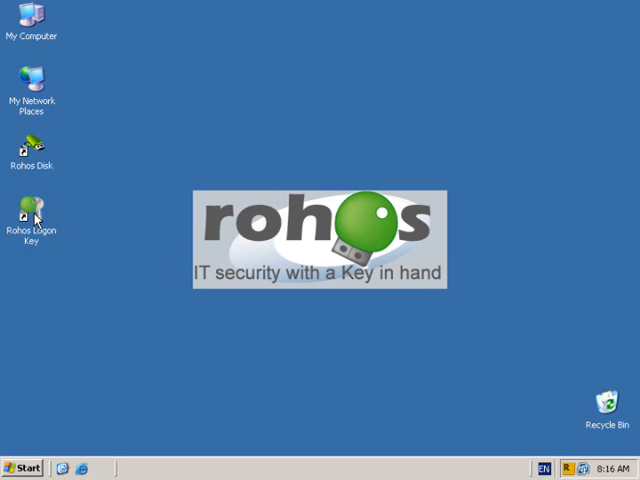
{"action": "mouse_move", "coordinate": [77, 230]}
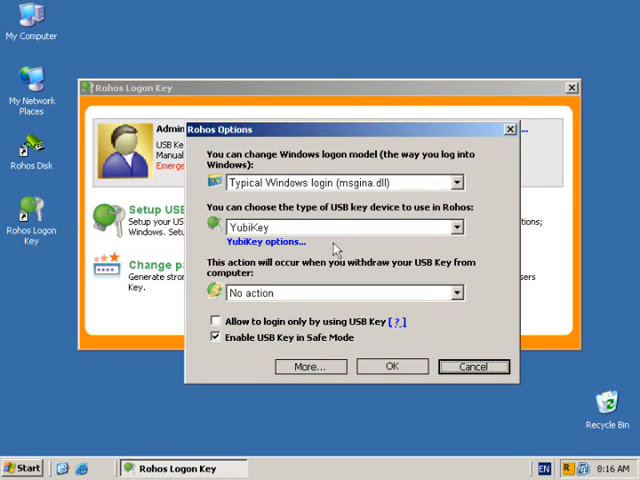
Tick Remote OTP verification in YubiKey options, choose the api.yubico.com verify URL, and confirm.
{"action": "left_click", "coordinate": [267, 241]}
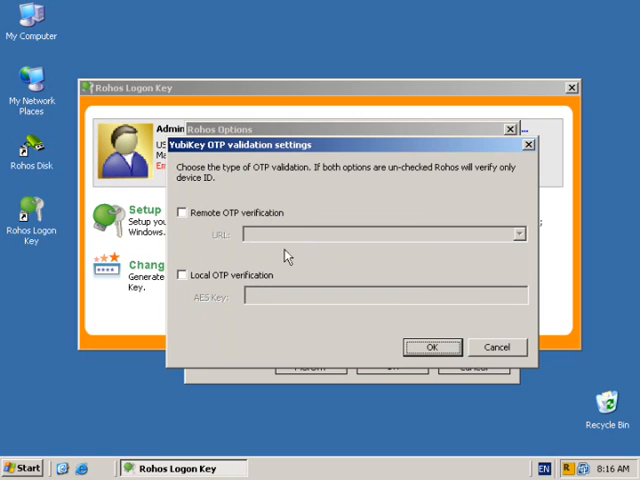
{"action": "left_click", "coordinate": [182, 212]}
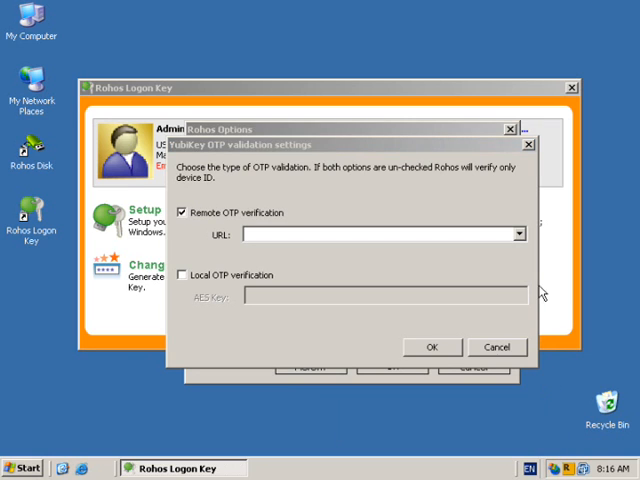
{"action": "left_click", "coordinate": [380, 234]}
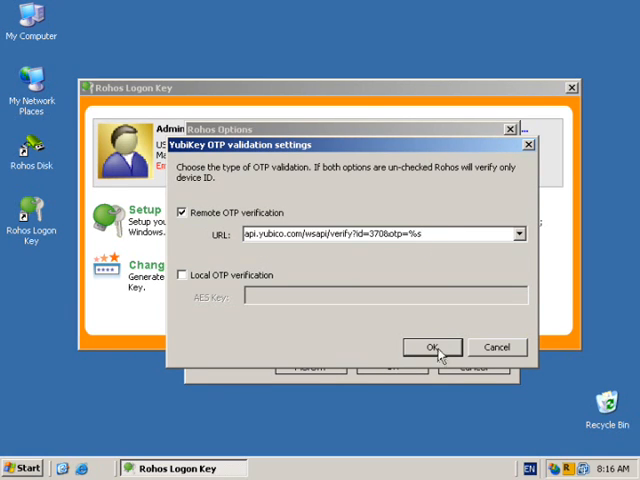
{"action": "left_click", "coordinate": [430, 347]}
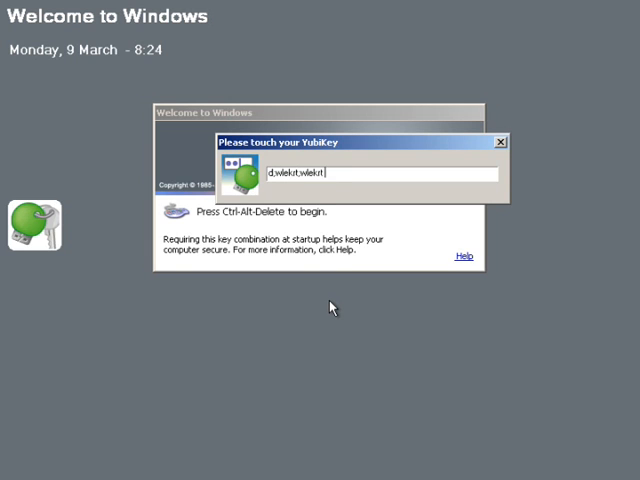
Enter the invalid code 'we' at the YubiKey logon prompt.
{"action": "type", "text": "we"}
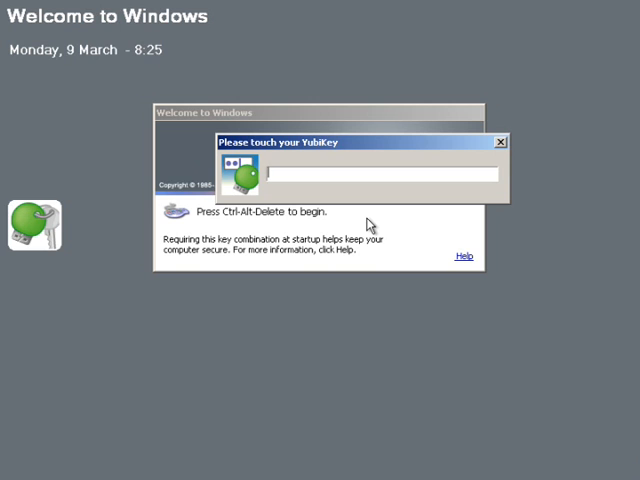
{"action": "mouse_move", "coordinate": [505, 147]}
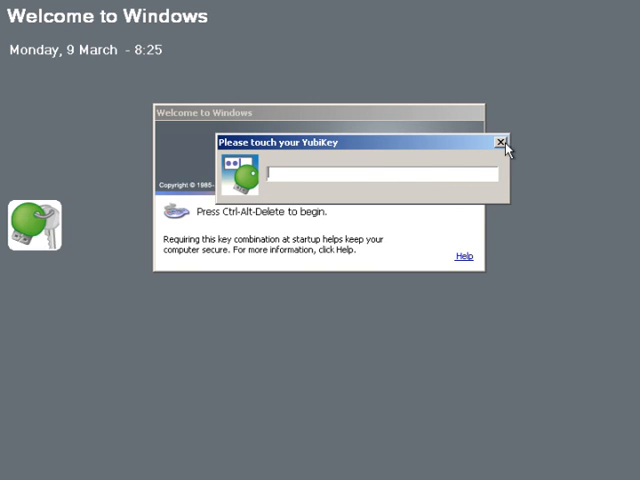